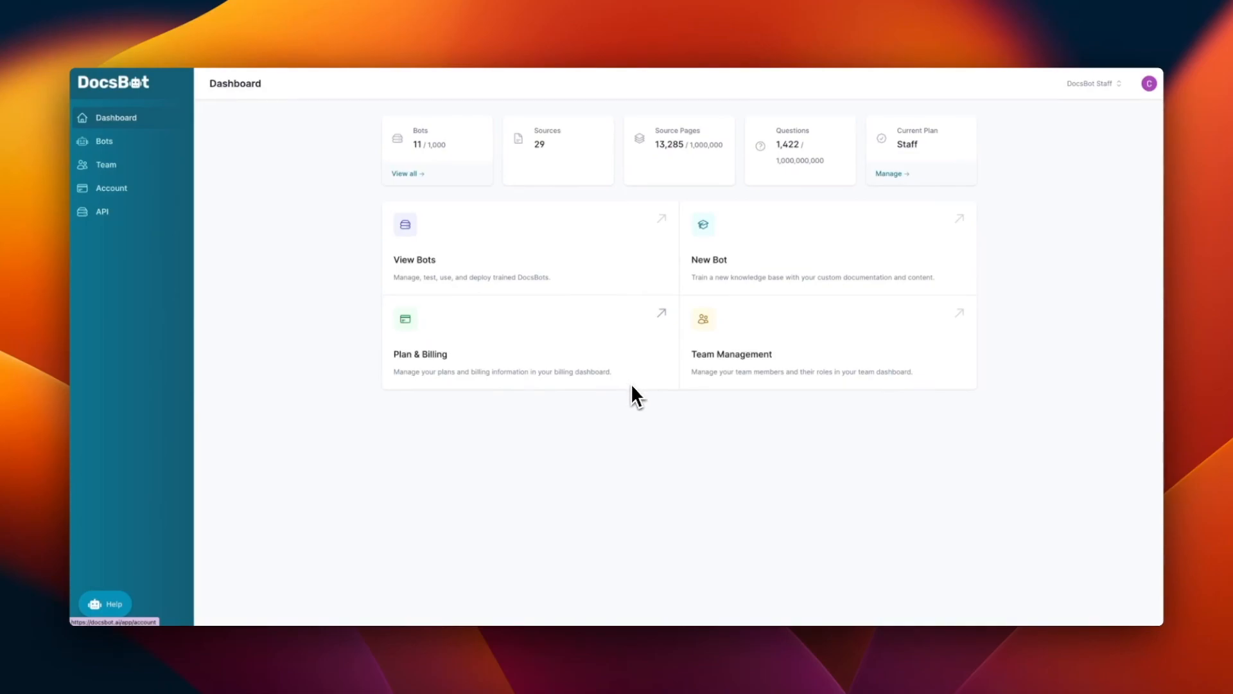
mouse_move(232, 249)
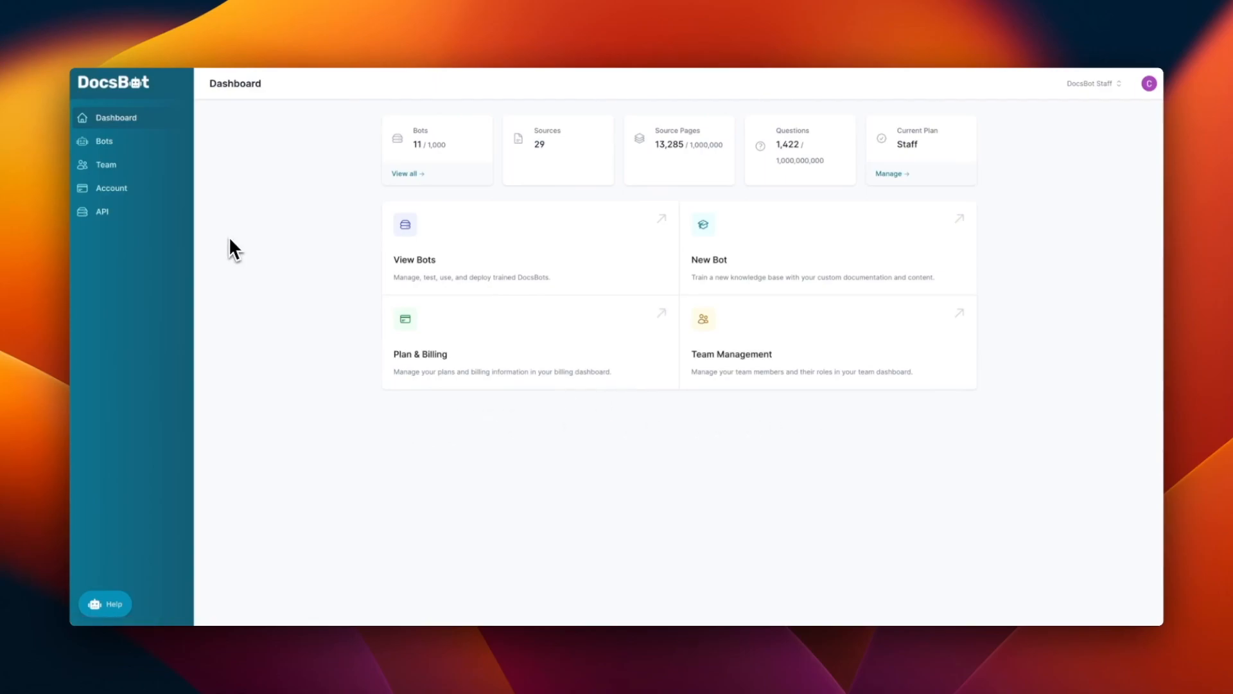
mouse_move(152, 144)
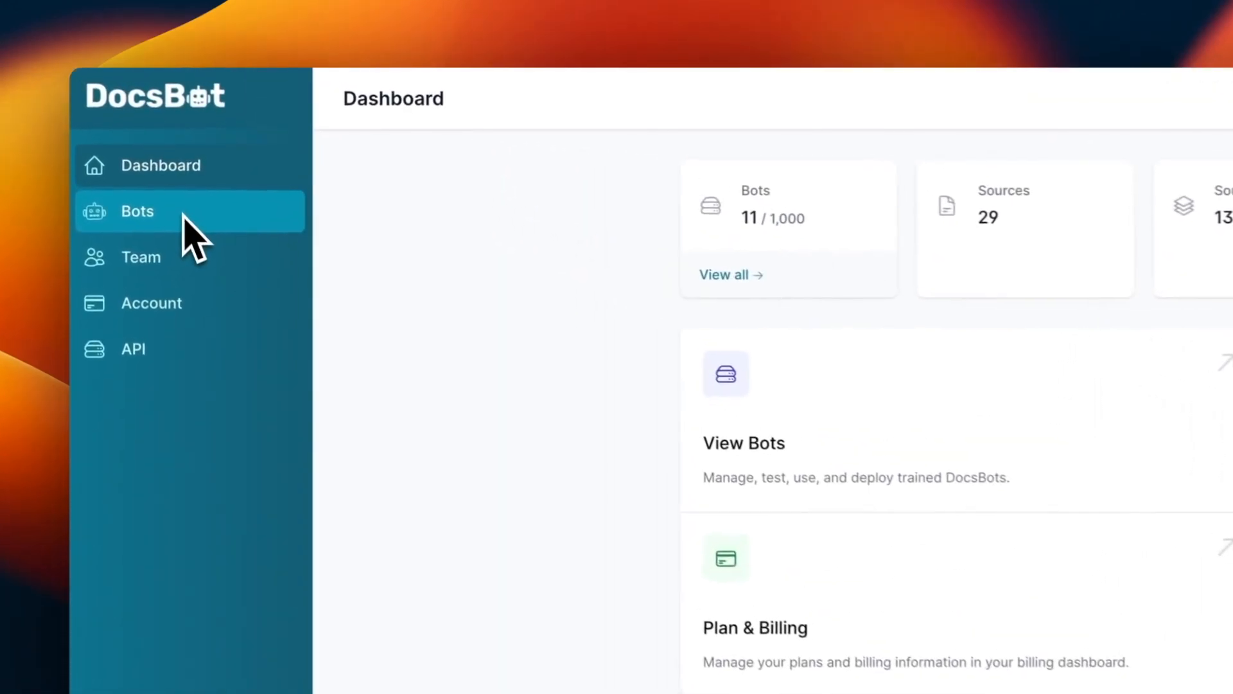
Show the bots list and scroll down to the Create a new bot card
click(137, 210)
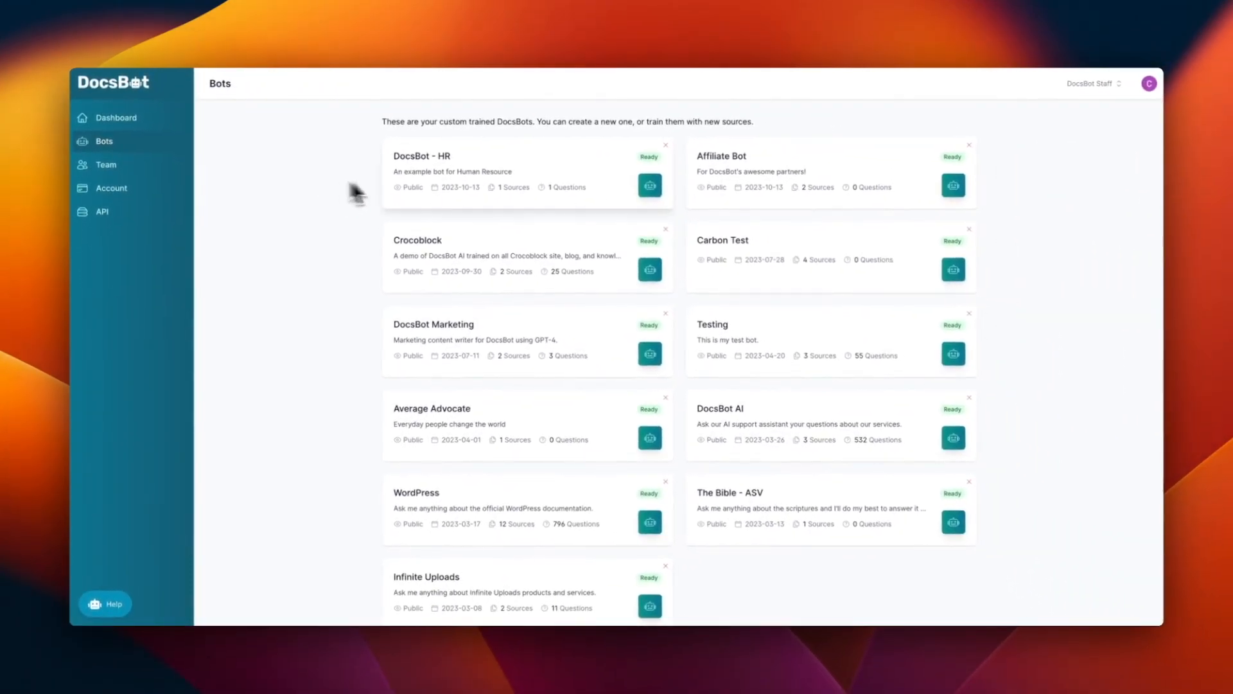
scroll(down, 3)
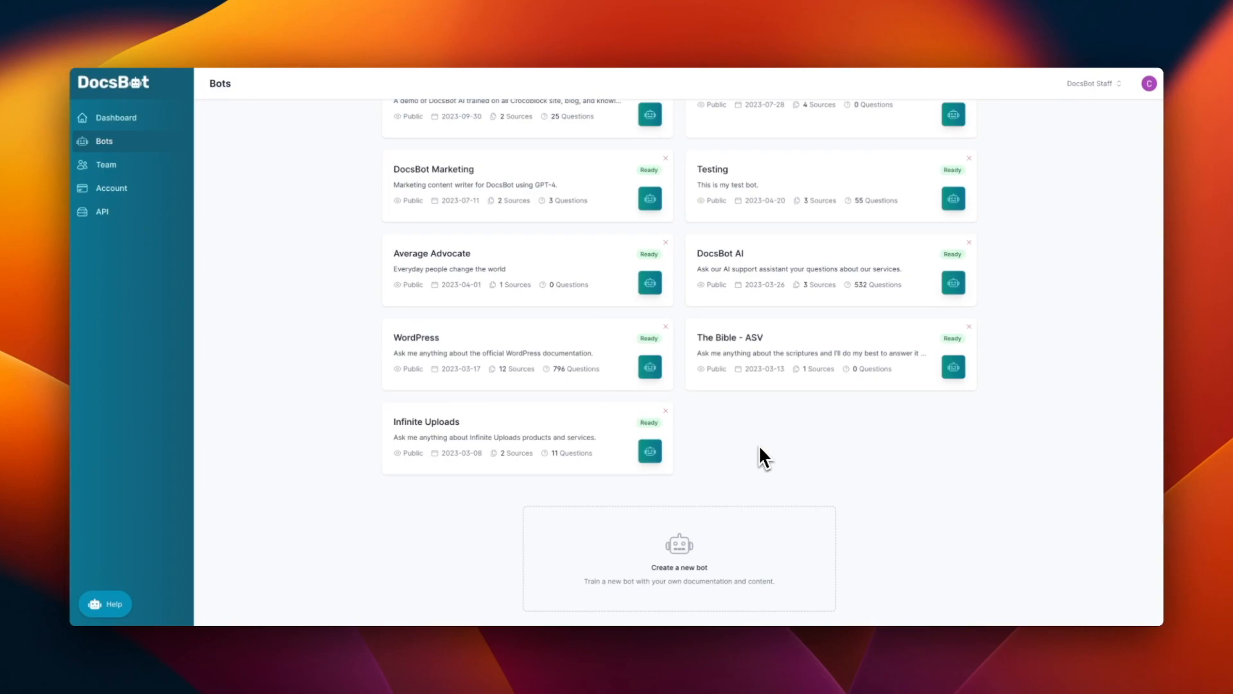
mouse_move(702, 551)
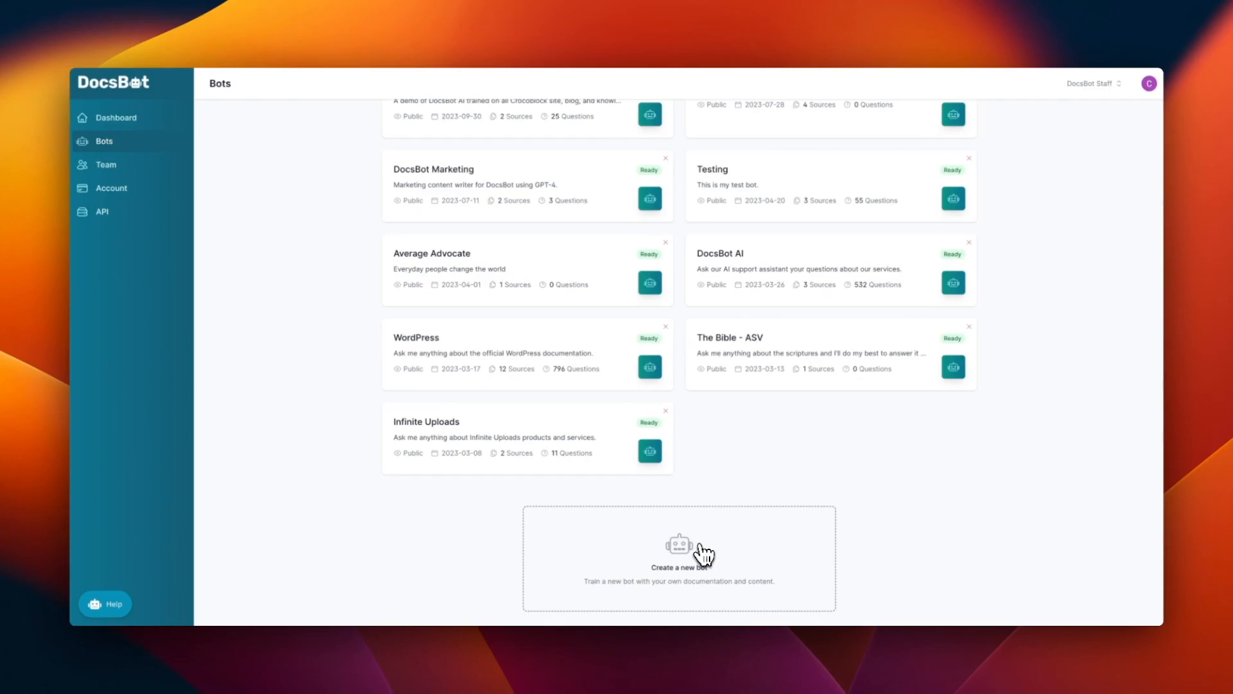
Start a new bot named 'My Bot', described 'My very first bot', in English
click(679, 558)
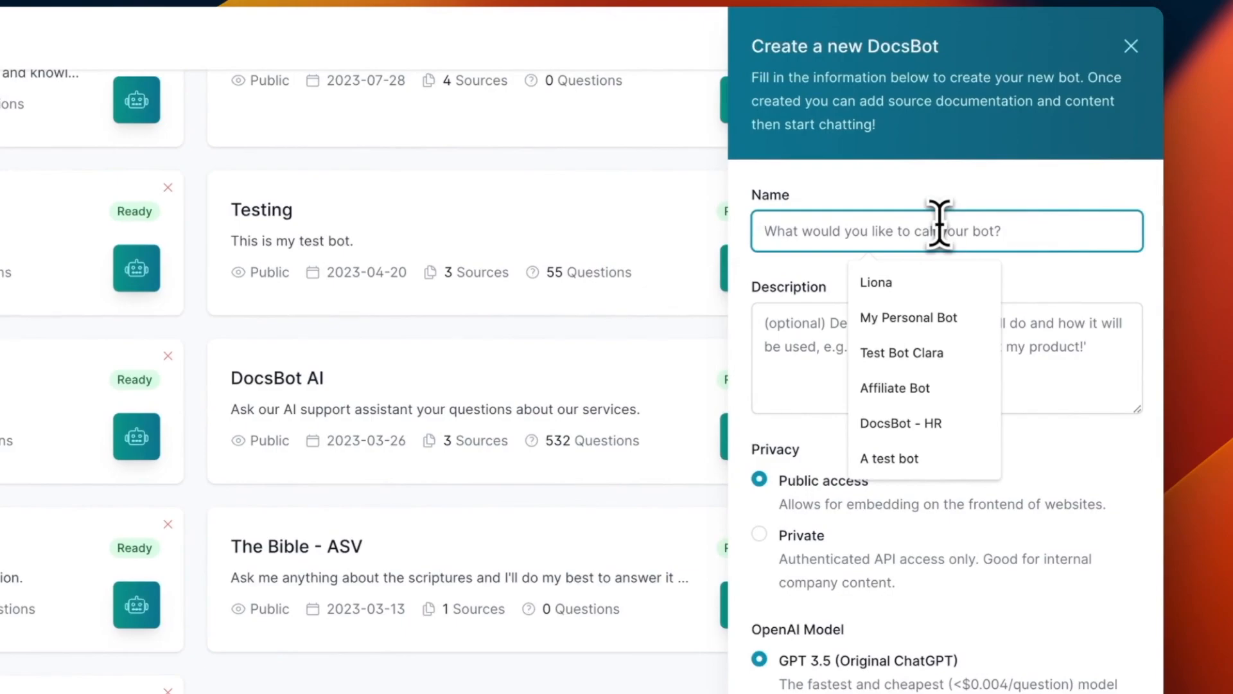
text(My Bot)
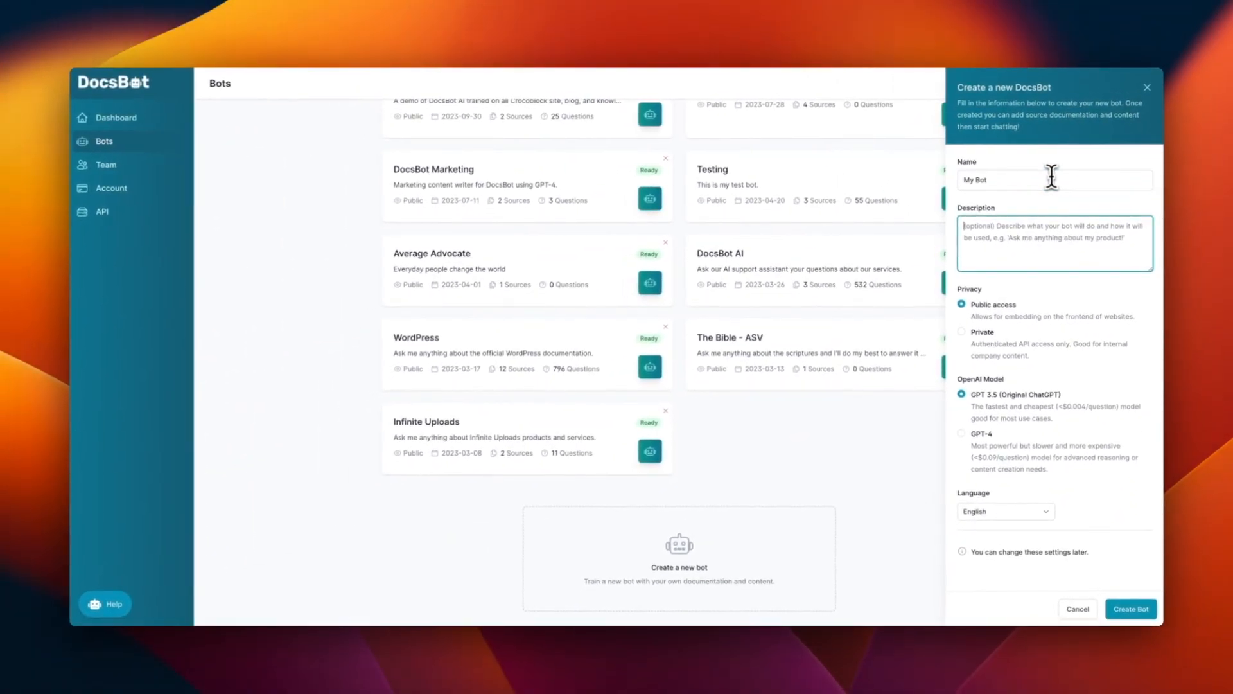
text(My very first)
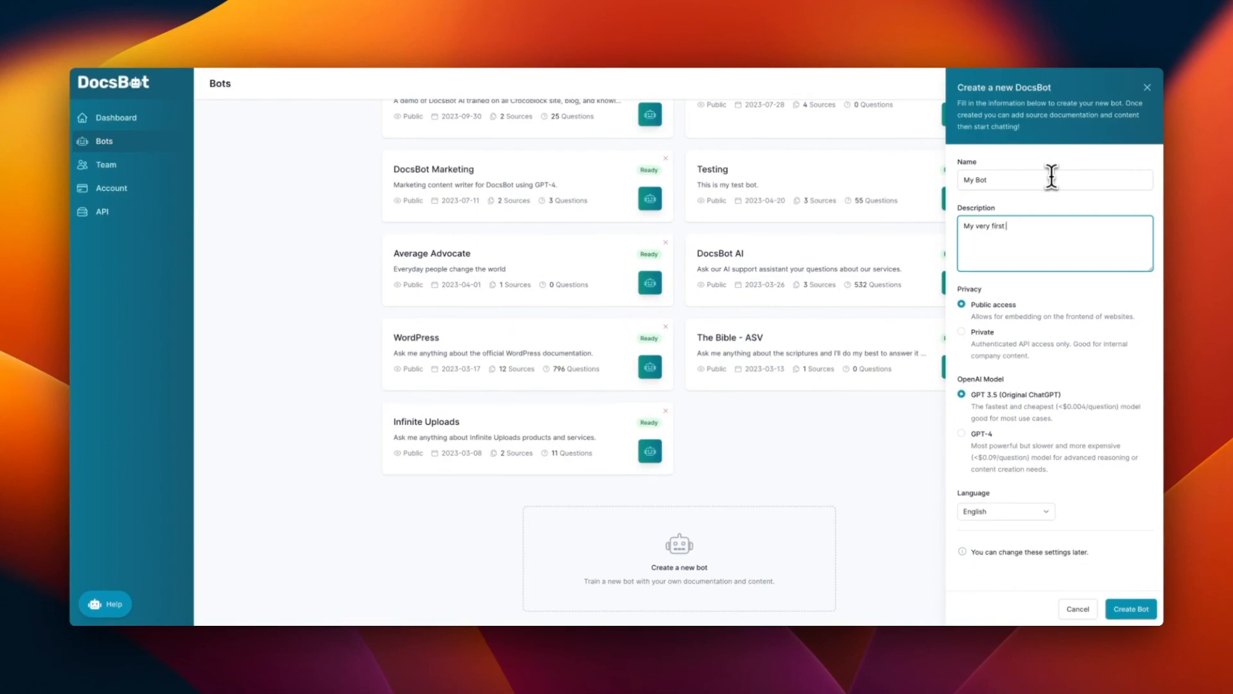
text(bot)
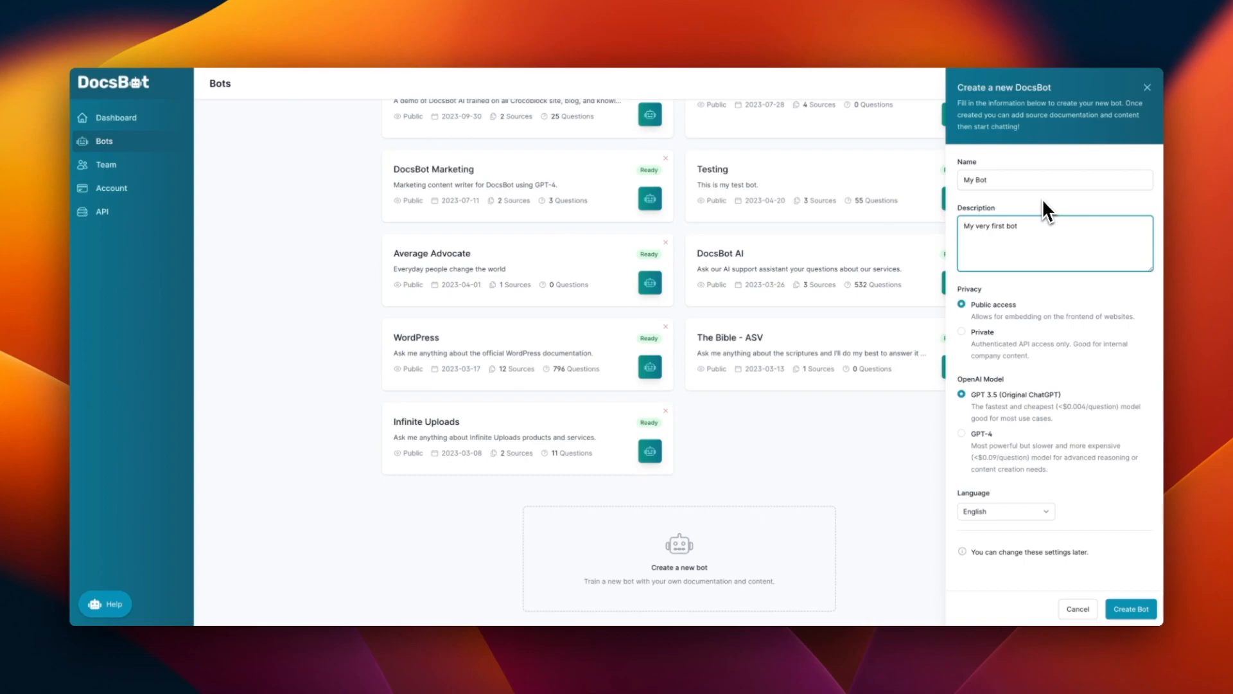
mouse_move(988, 305)
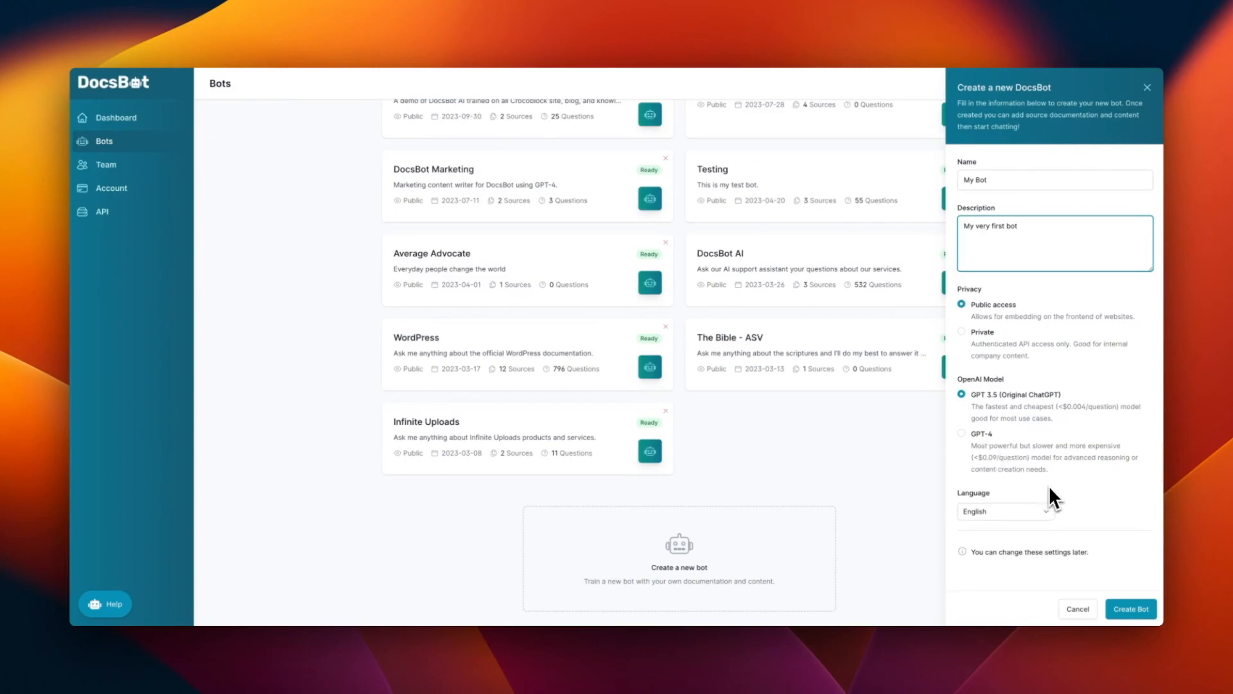
click(1005, 511)
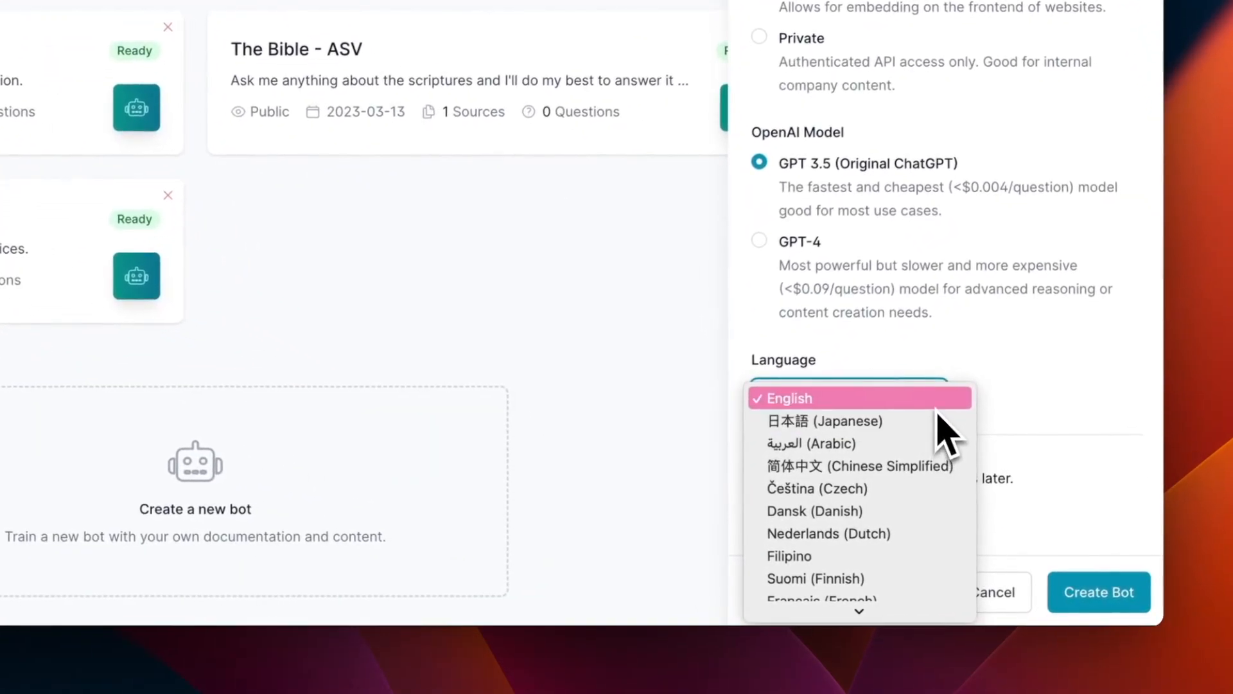
click(786, 397)
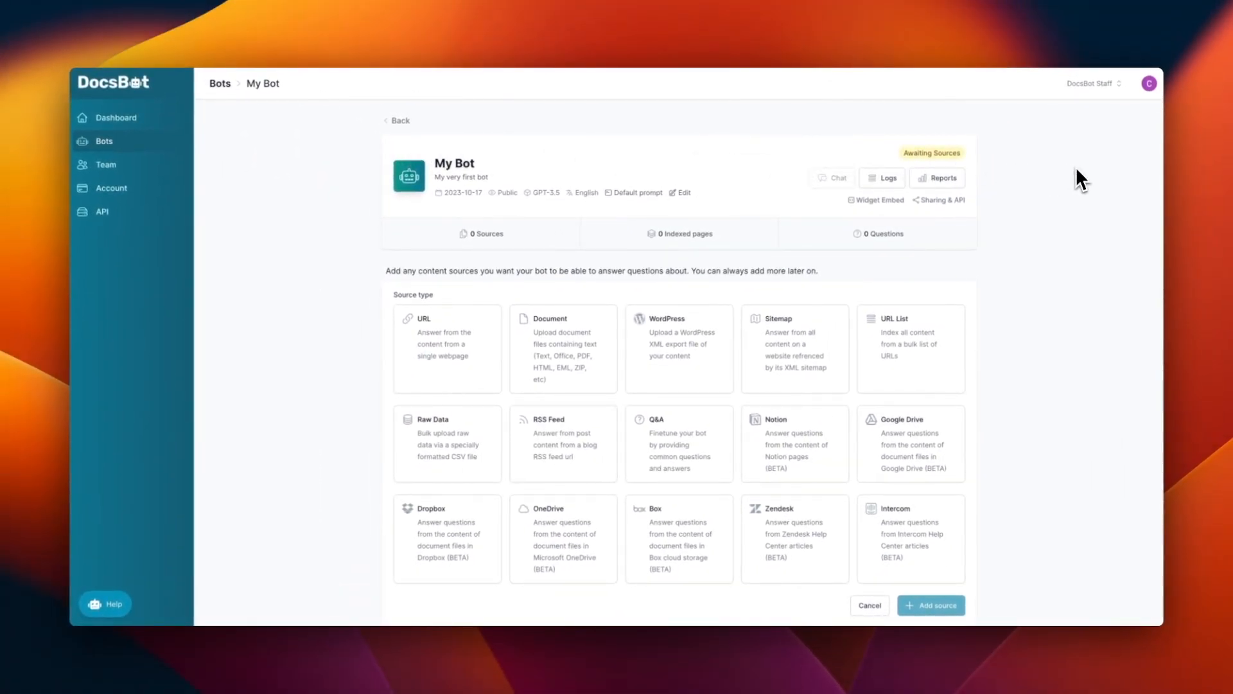
Scroll My Bot's page down to the content source types
scroll(down, 3)
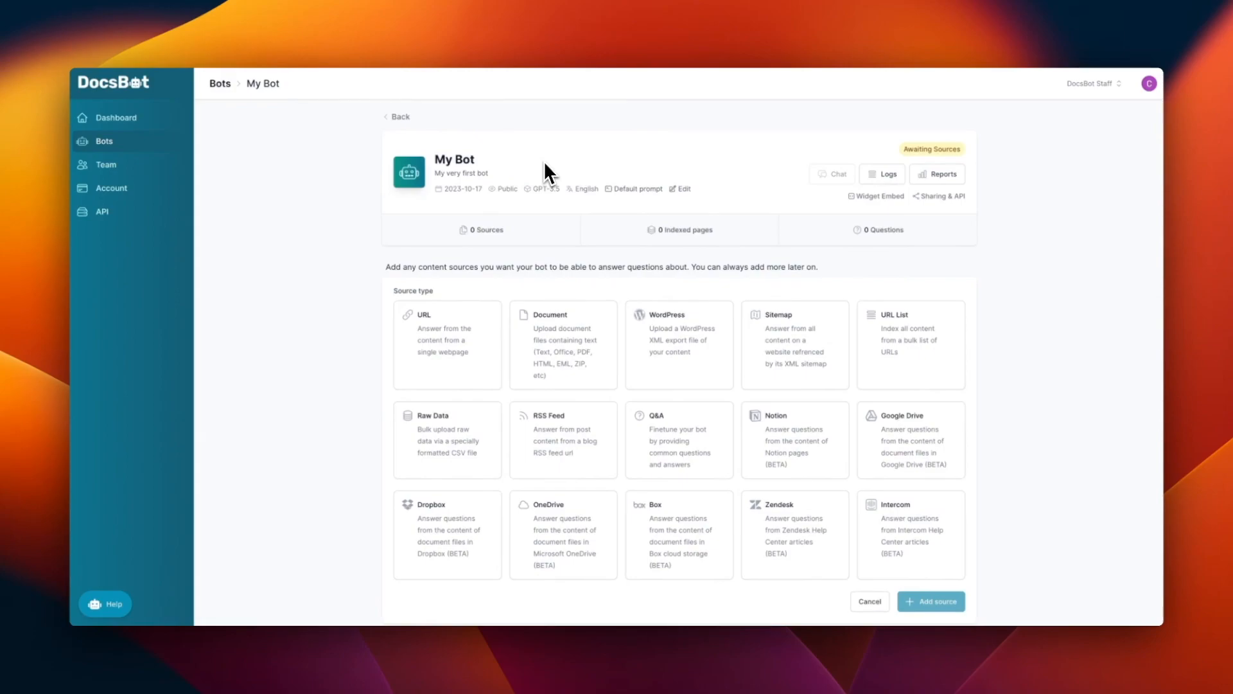
scroll(down, 3)
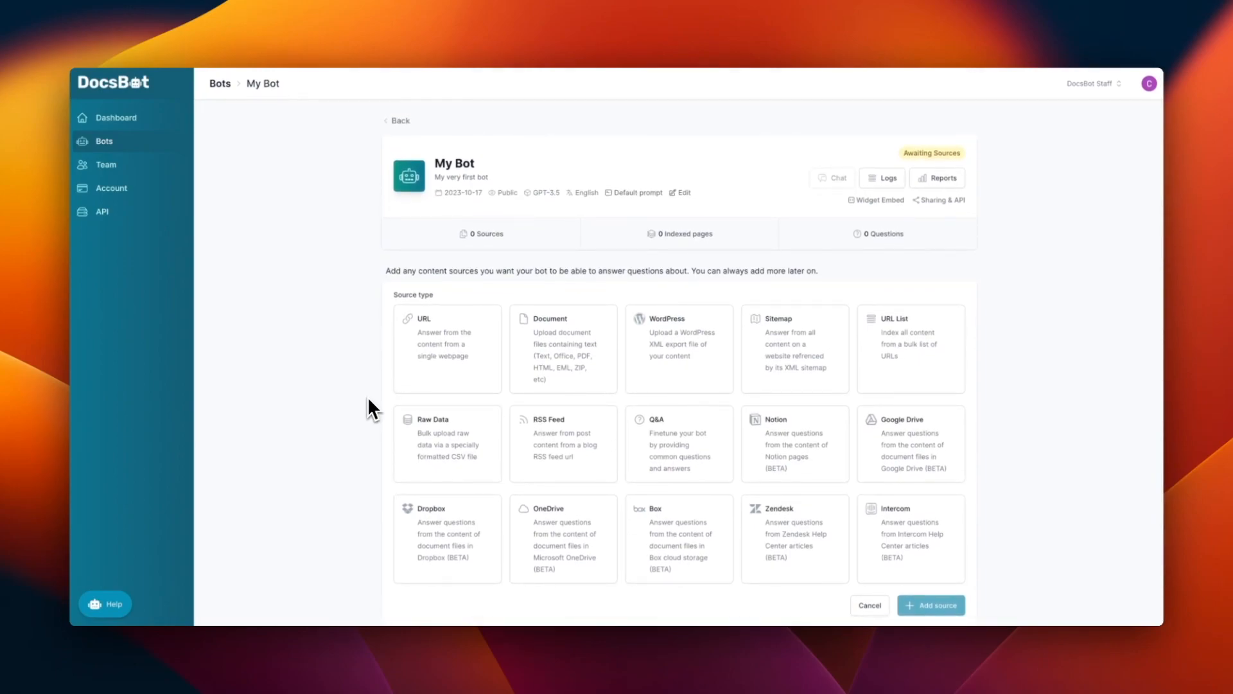
click(446, 348)
text(https://docsbot.ai)
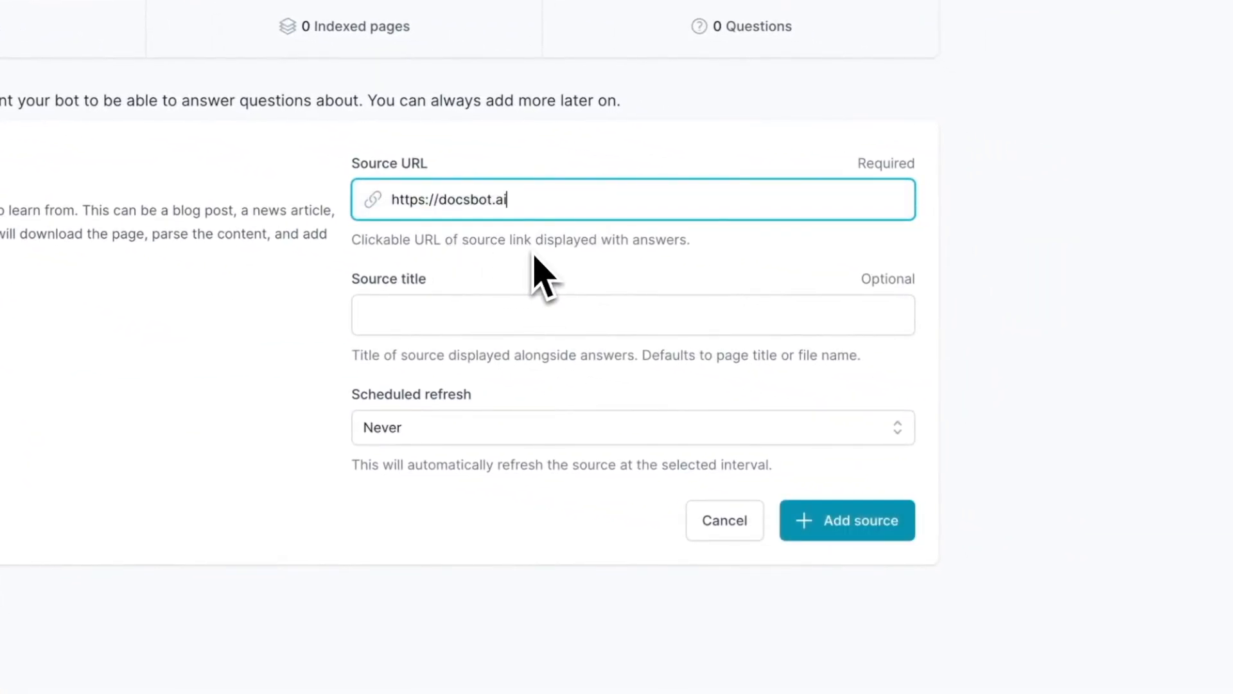
click(850, 520)
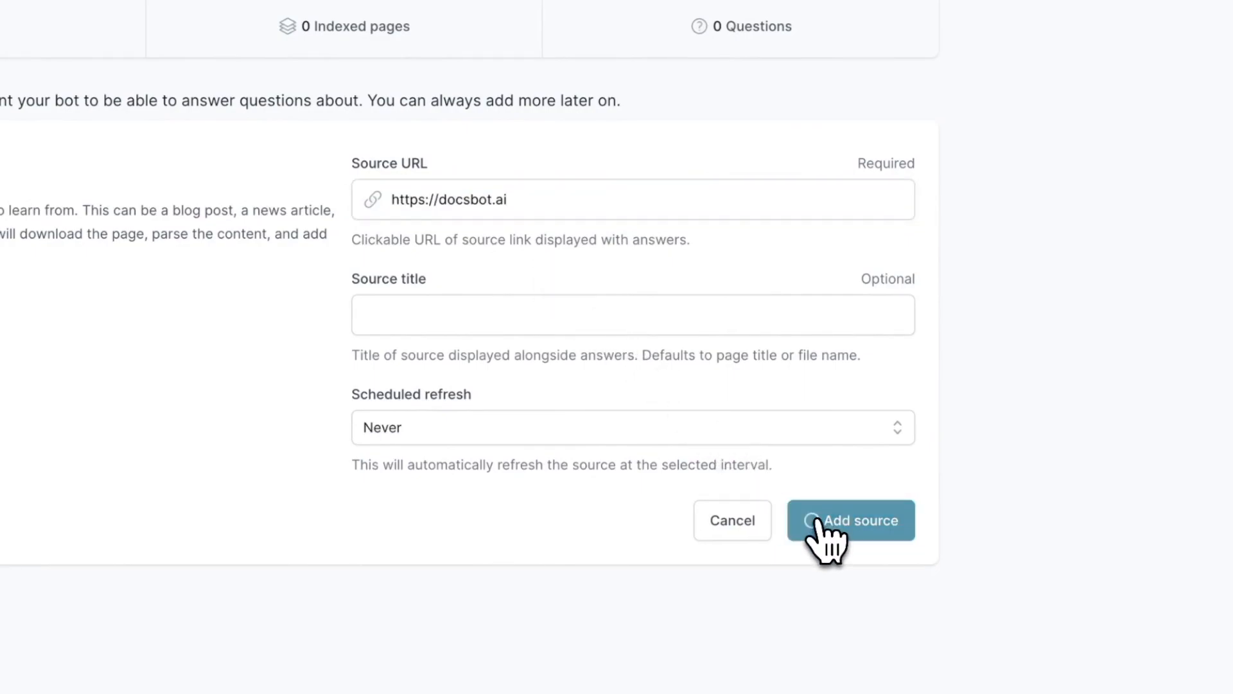
click(849, 519)
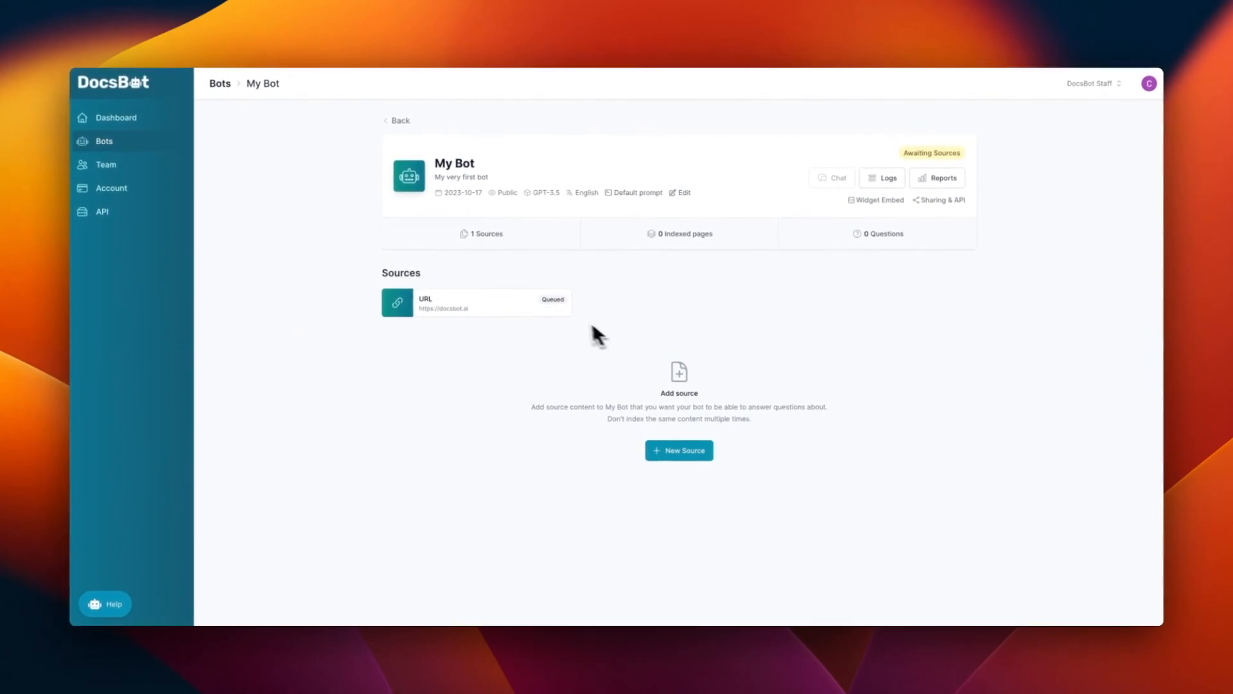
mouse_move(566, 322)
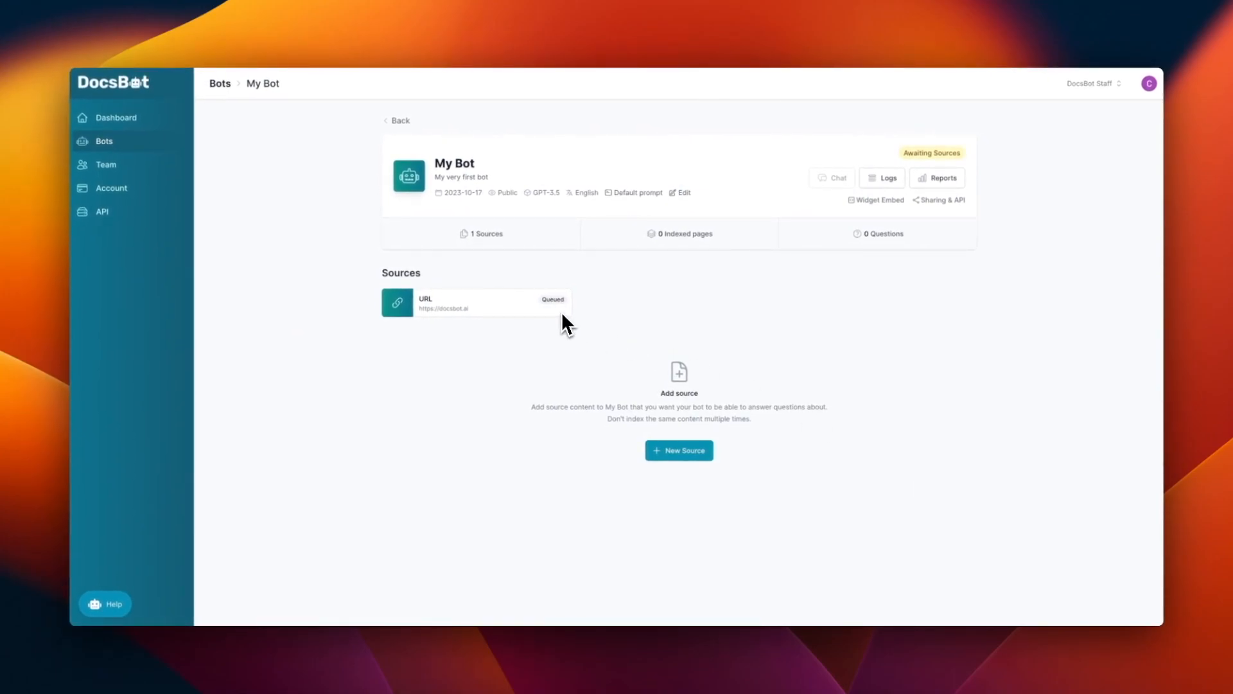
mouse_move(621, 325)
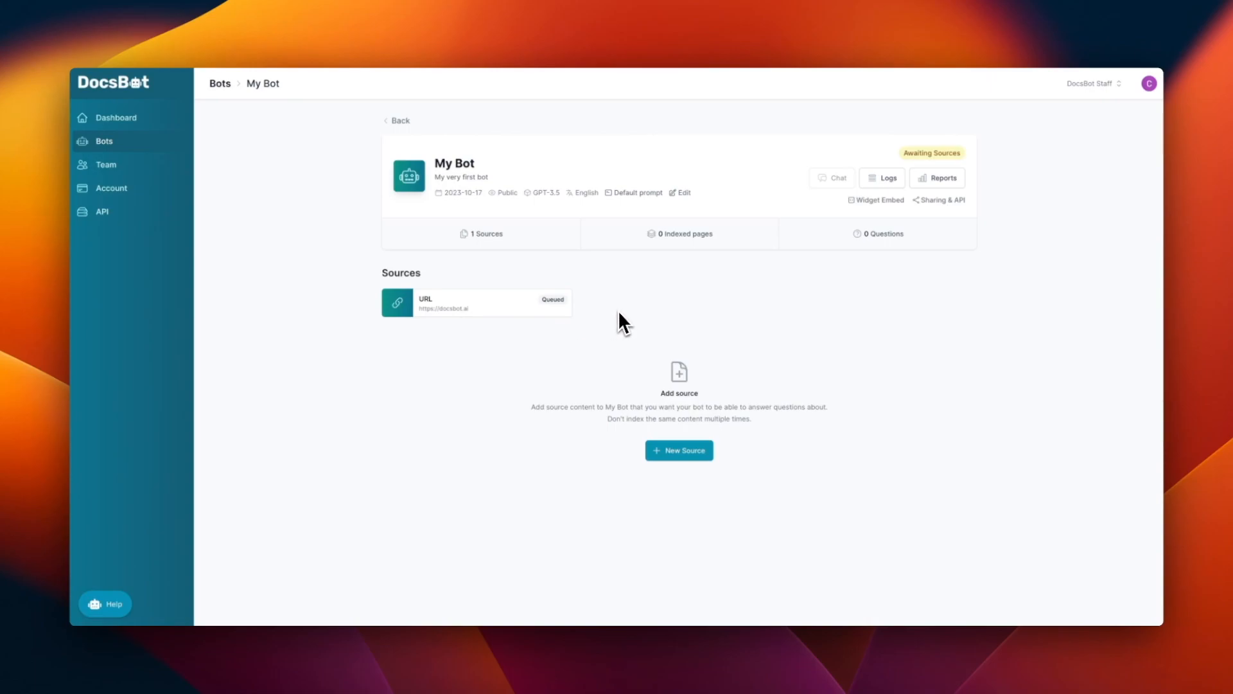
mouse_move(687, 319)
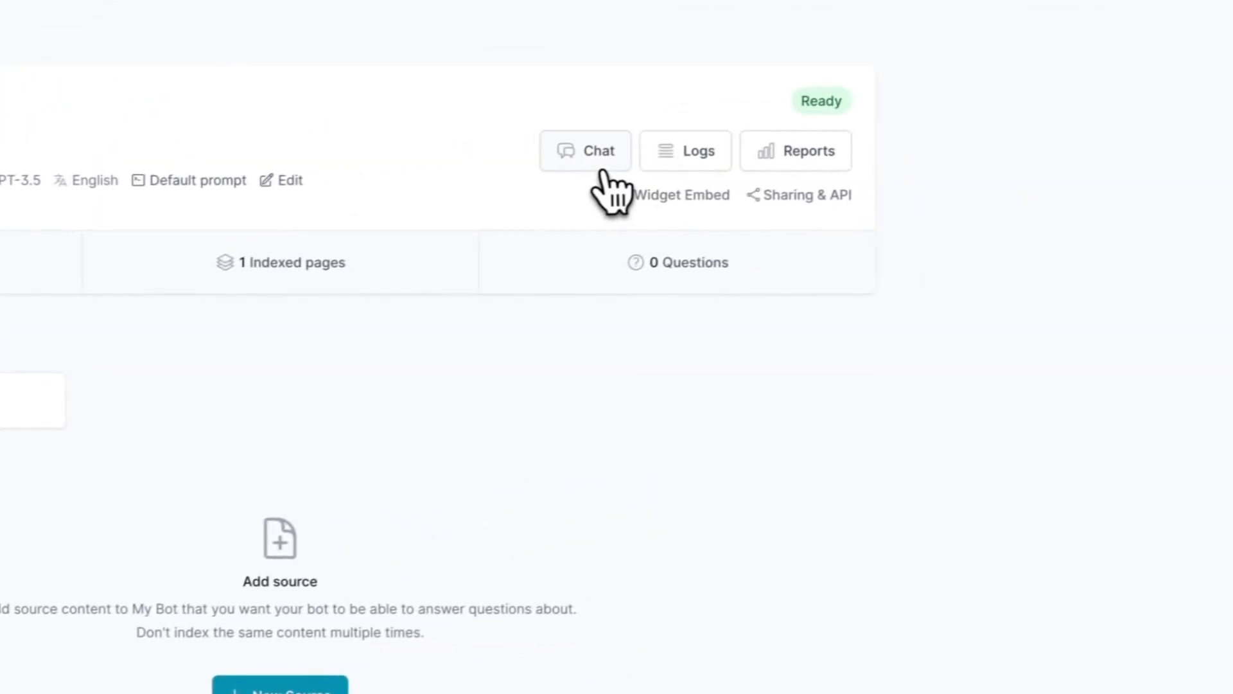
Ask My Bot 'how does docsbot work', read its answer, and close the chat
click(586, 150)
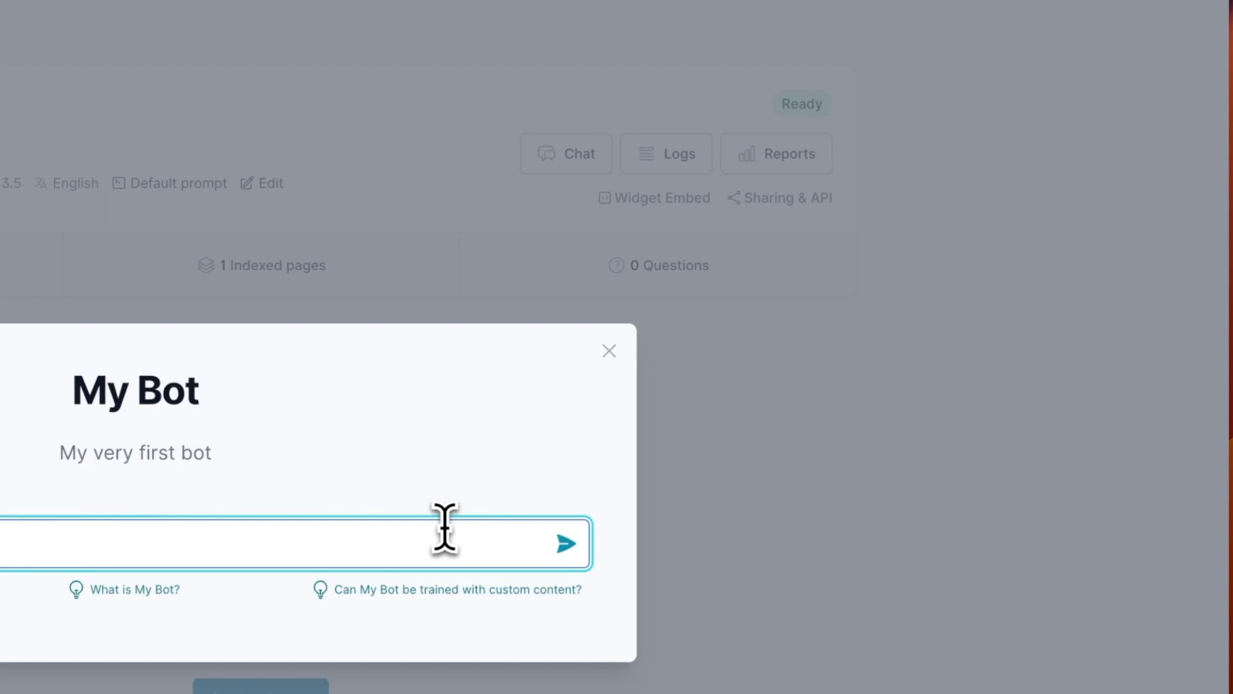
text(how does docsbot)
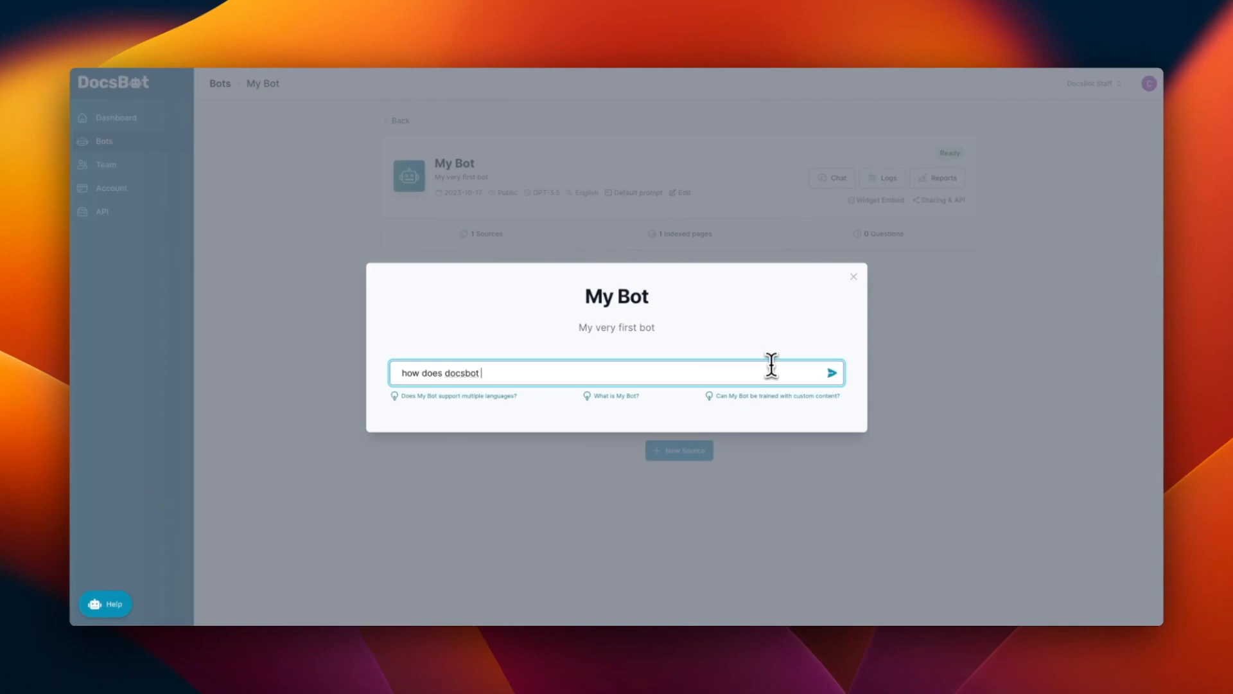
click(830, 372)
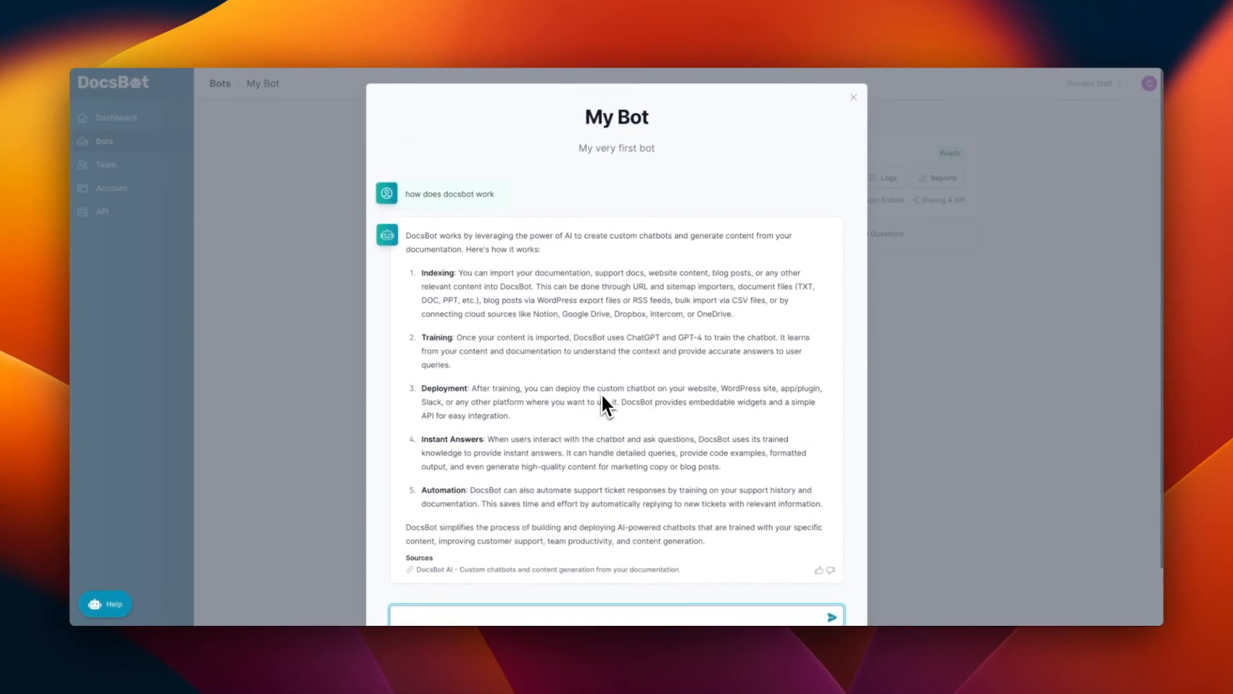
click(852, 97)
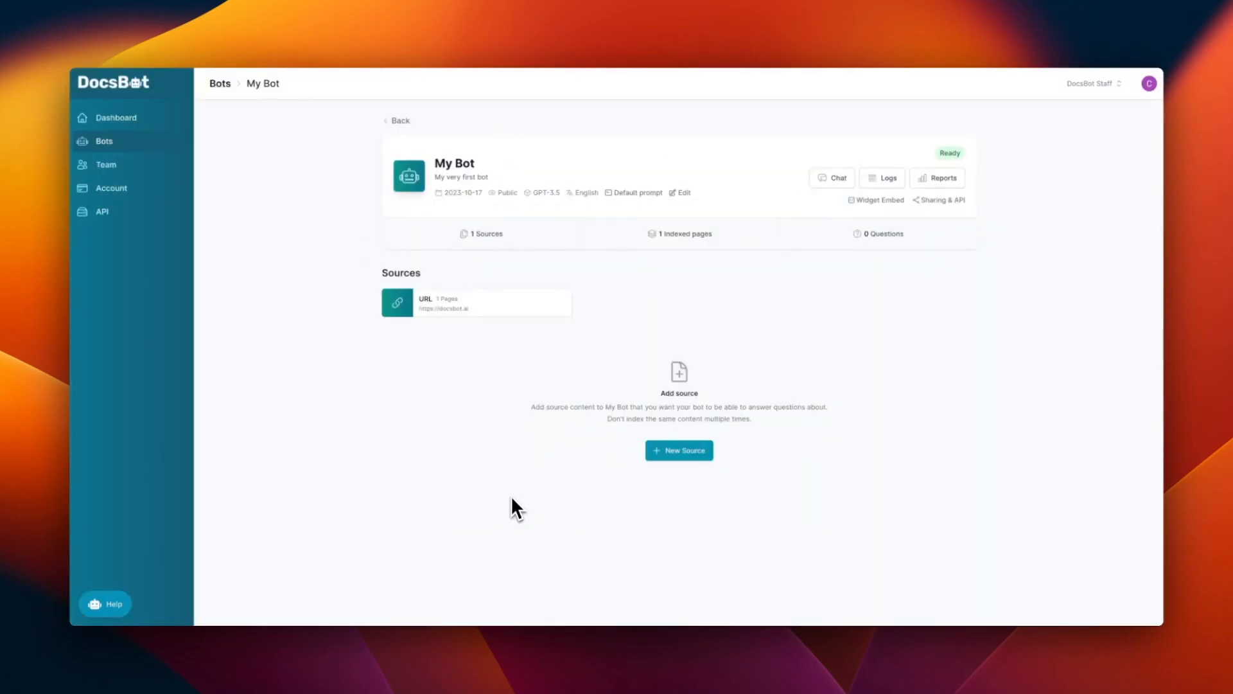